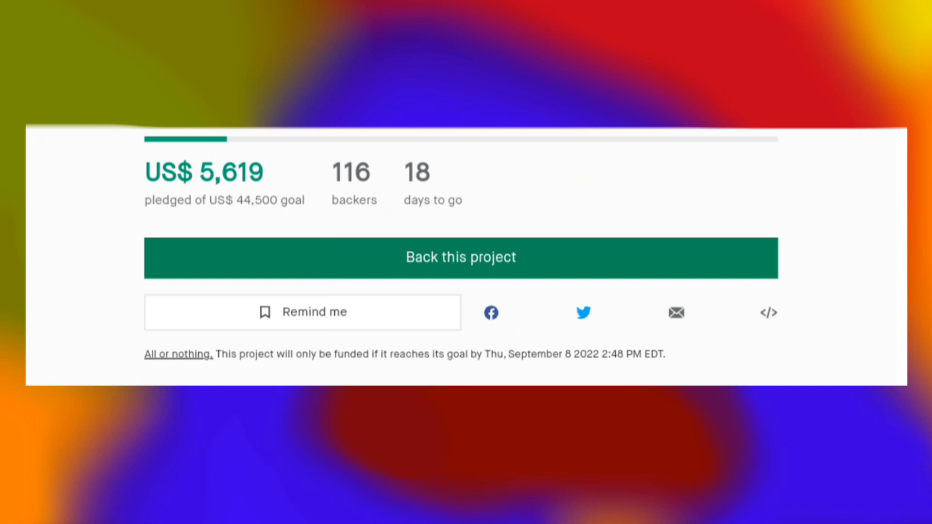
{"action": "scroll", "scroll_direction": "down", "scroll_amount": 3}
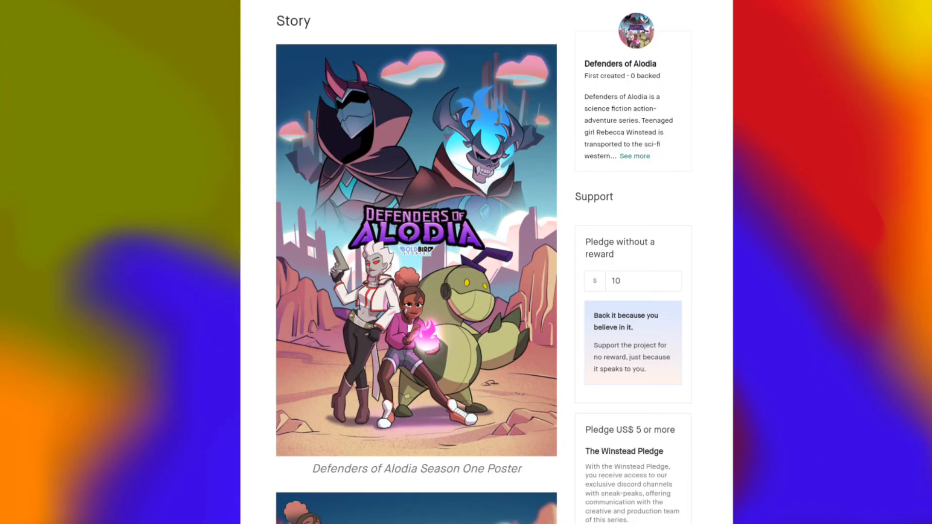